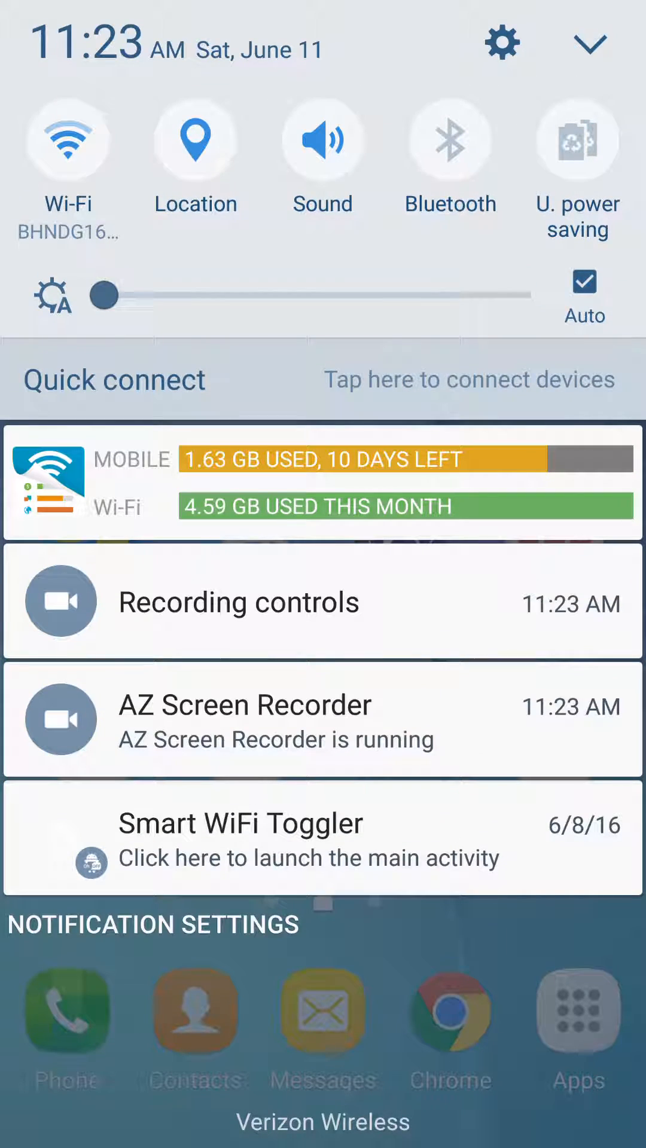
Restrict background data from Settings > Data usage and accept the Wi-Fi warning.
left_click(502, 43)
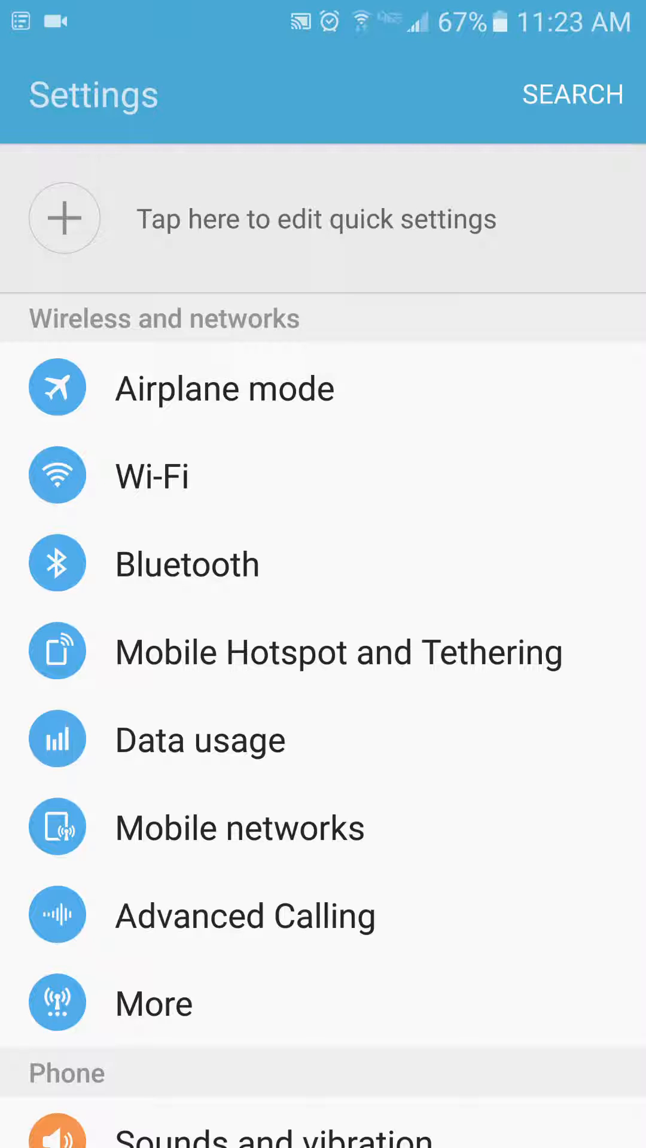
left_click(200, 738)
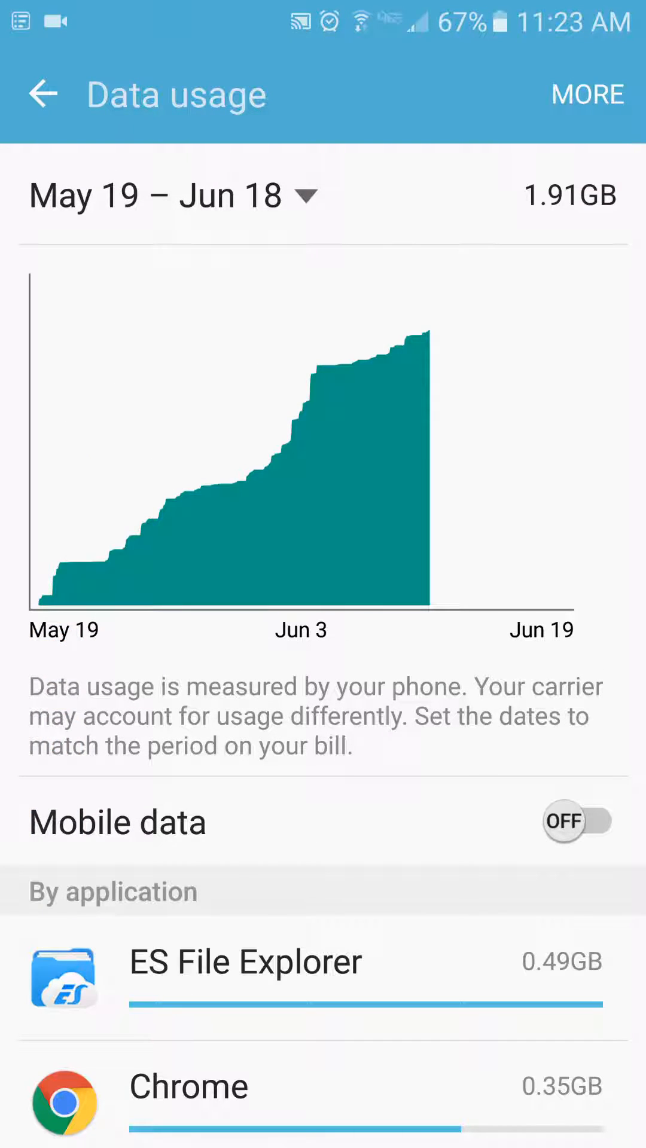
left_click(586, 93)
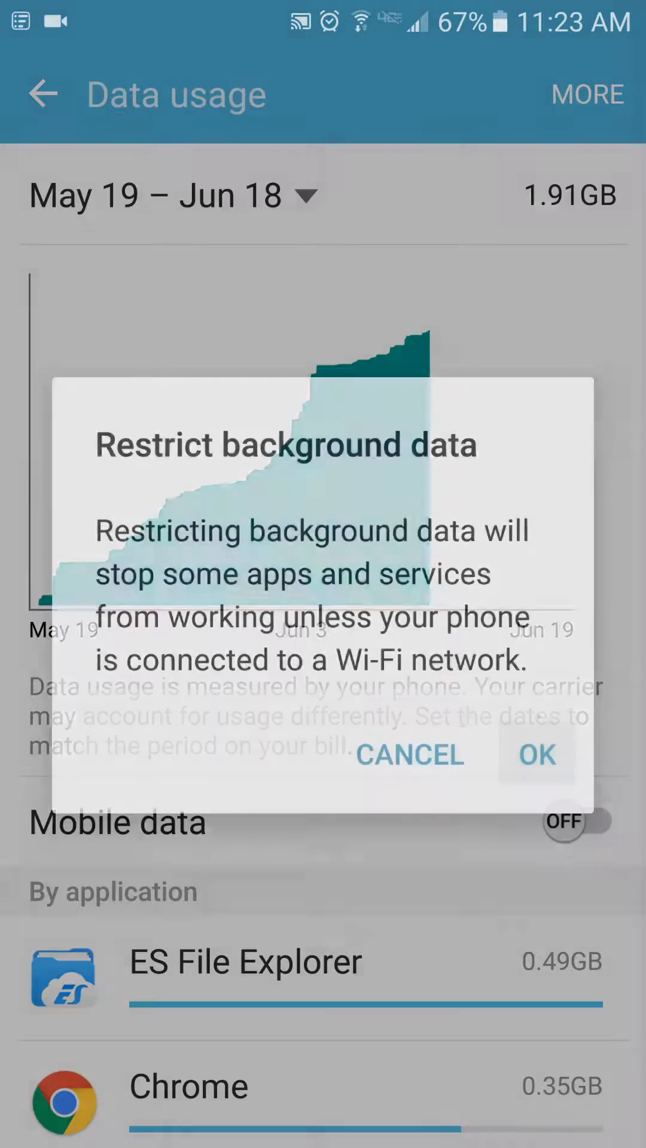
left_click(537, 754)
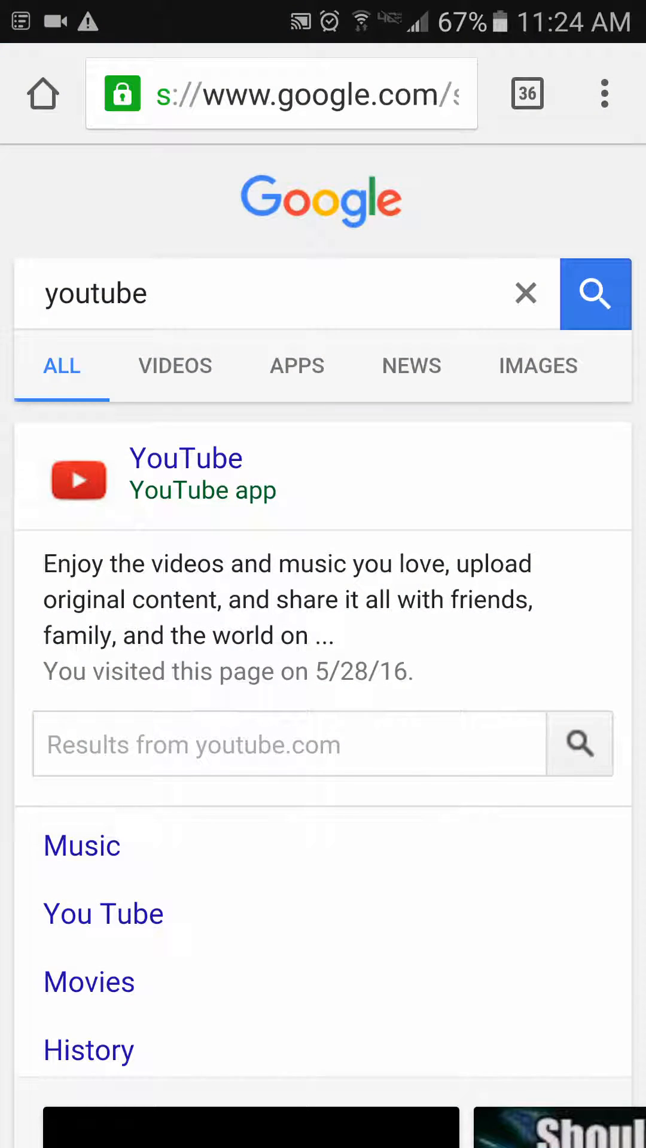
Turn on Chrome's Data Saver page compression from its settings.
left_click(602, 94)
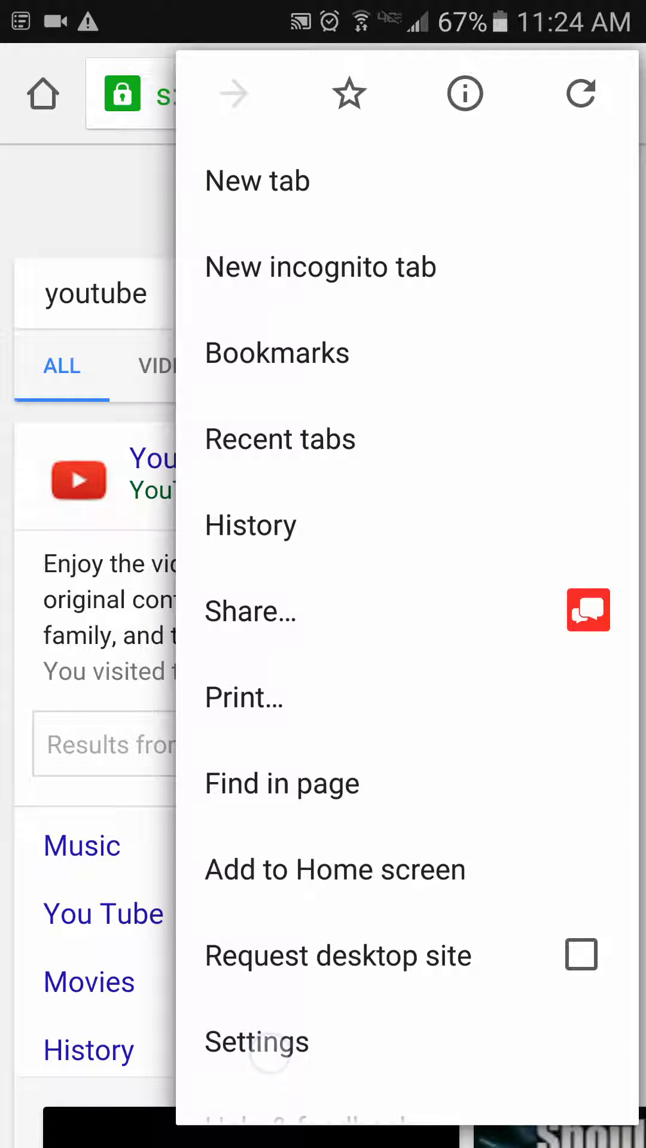
left_click(256, 1041)
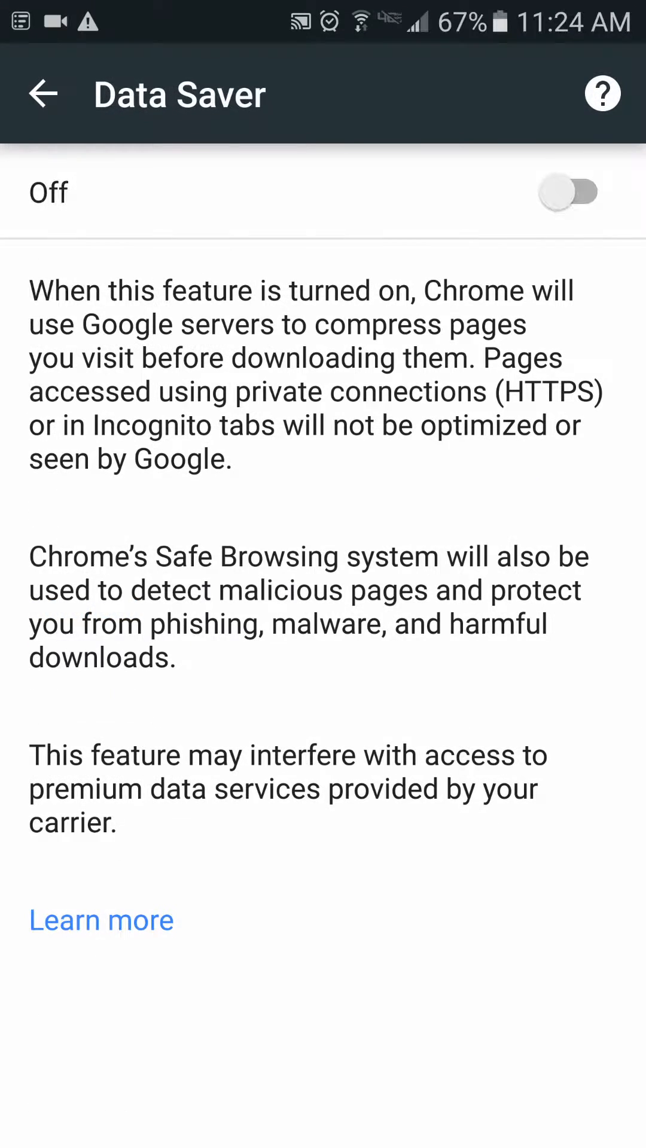
left_click(566, 191)
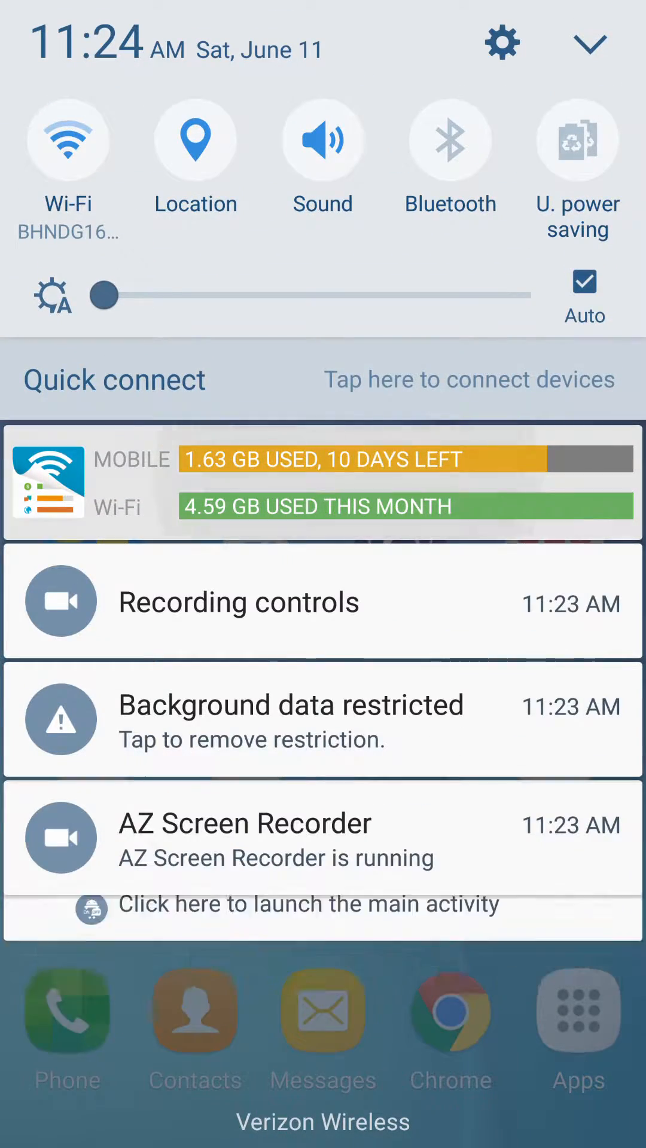
Review My Data Manager's 1.63 GB cycle summary, yesterday's history, map and today's per-app usage.
left_click(321, 482)
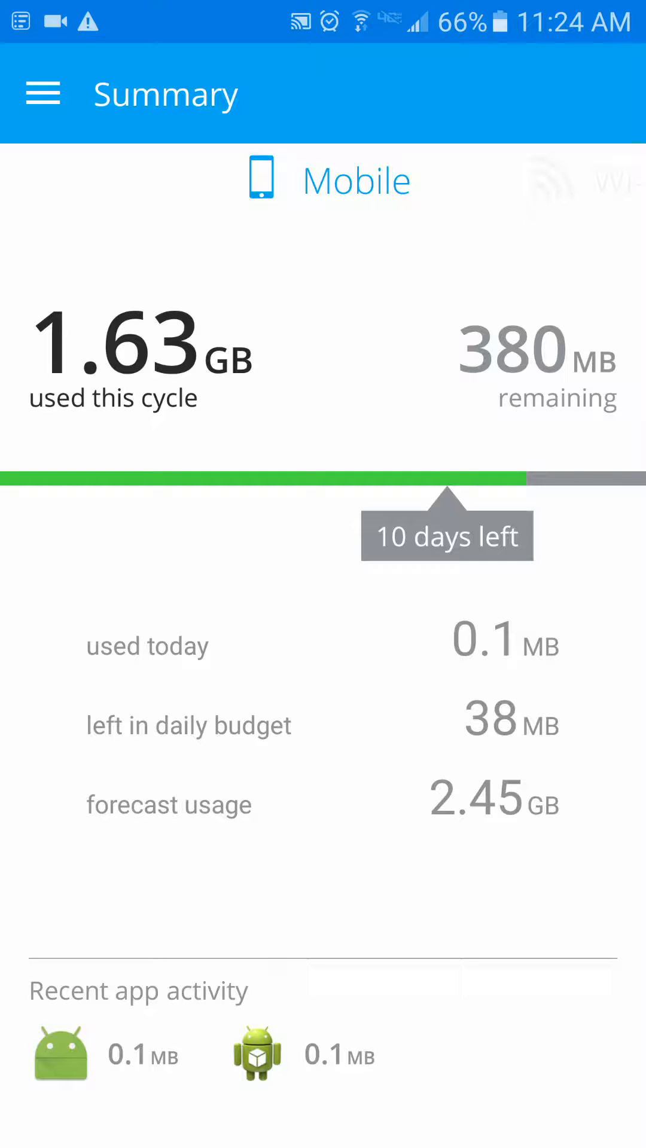
left_click(42, 93)
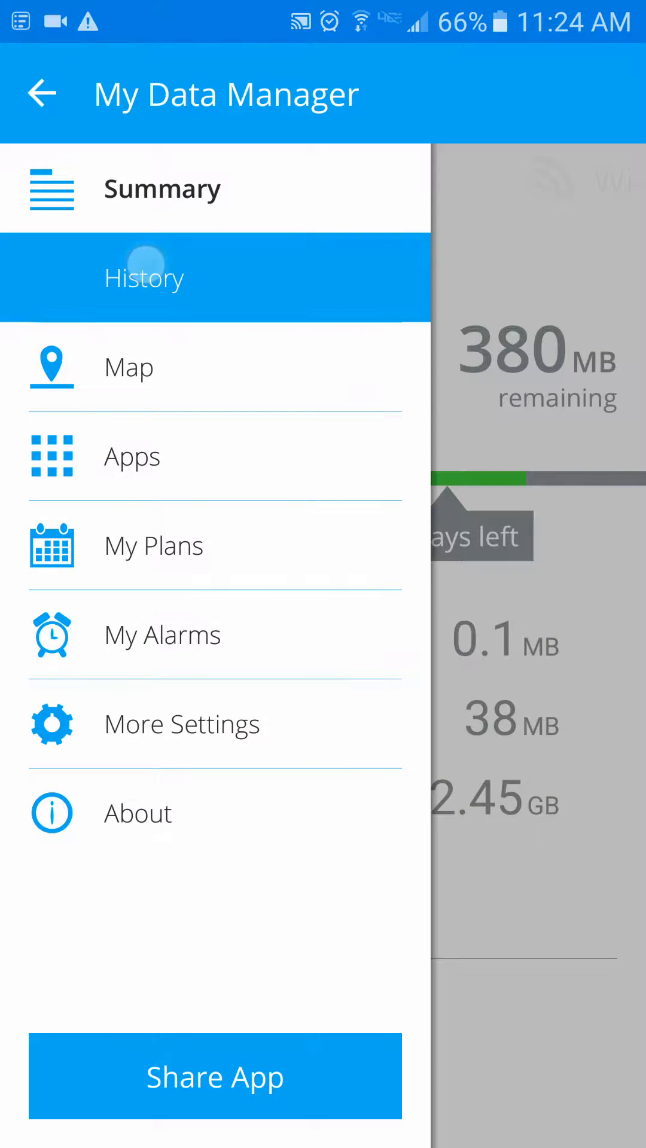
left_click(145, 276)
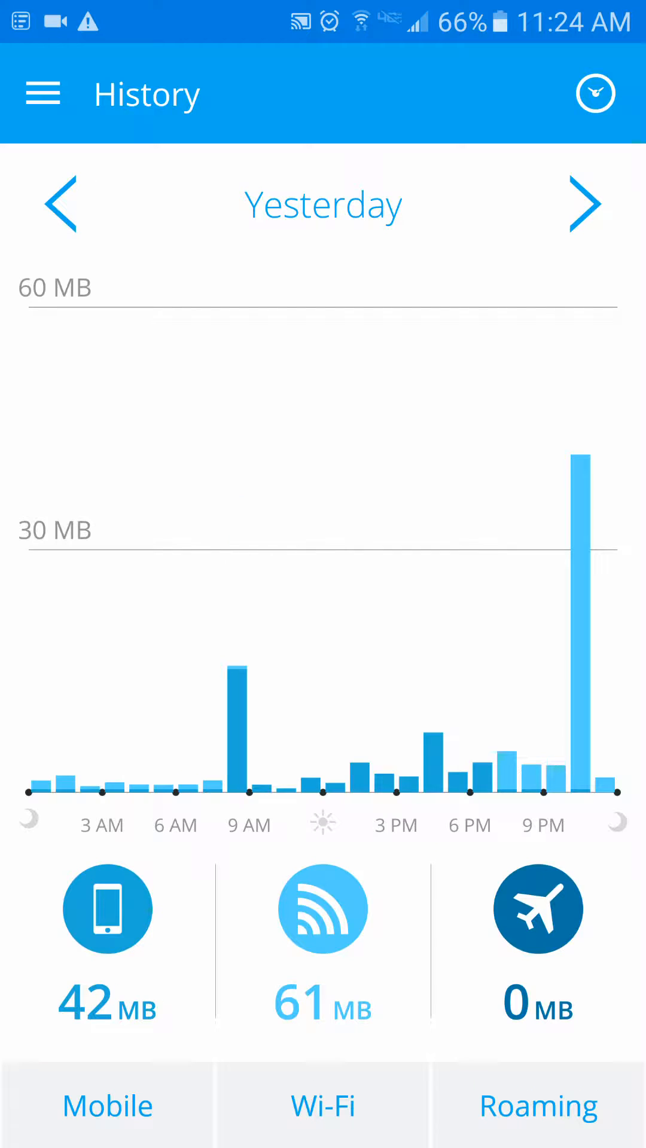
left_click(41, 93)
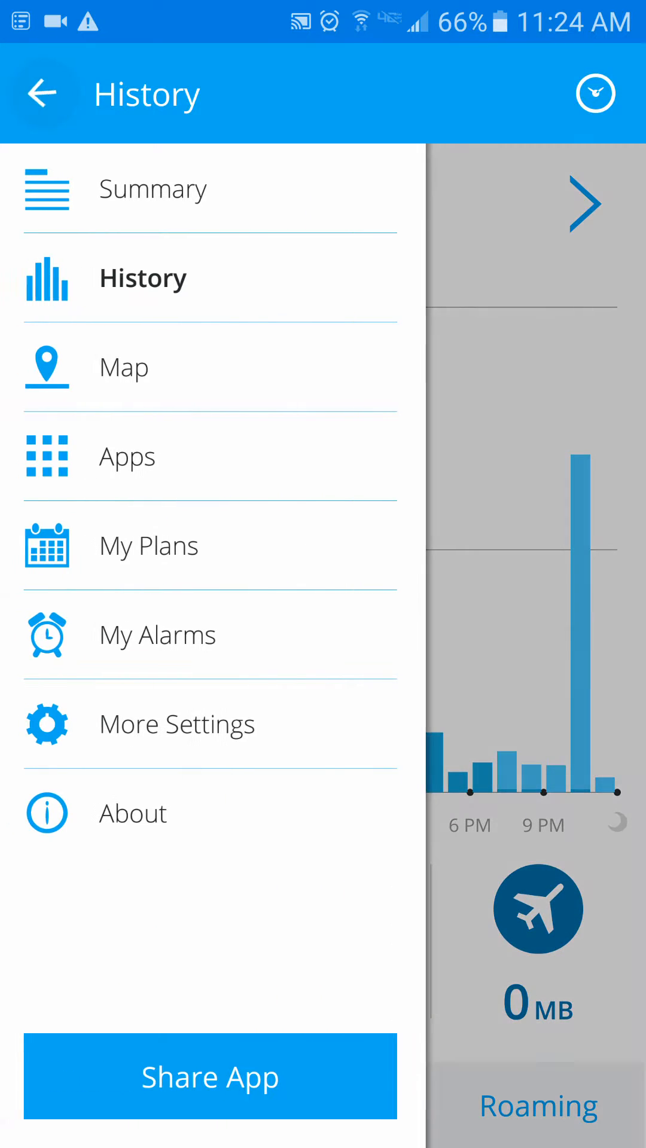
left_click(124, 367)
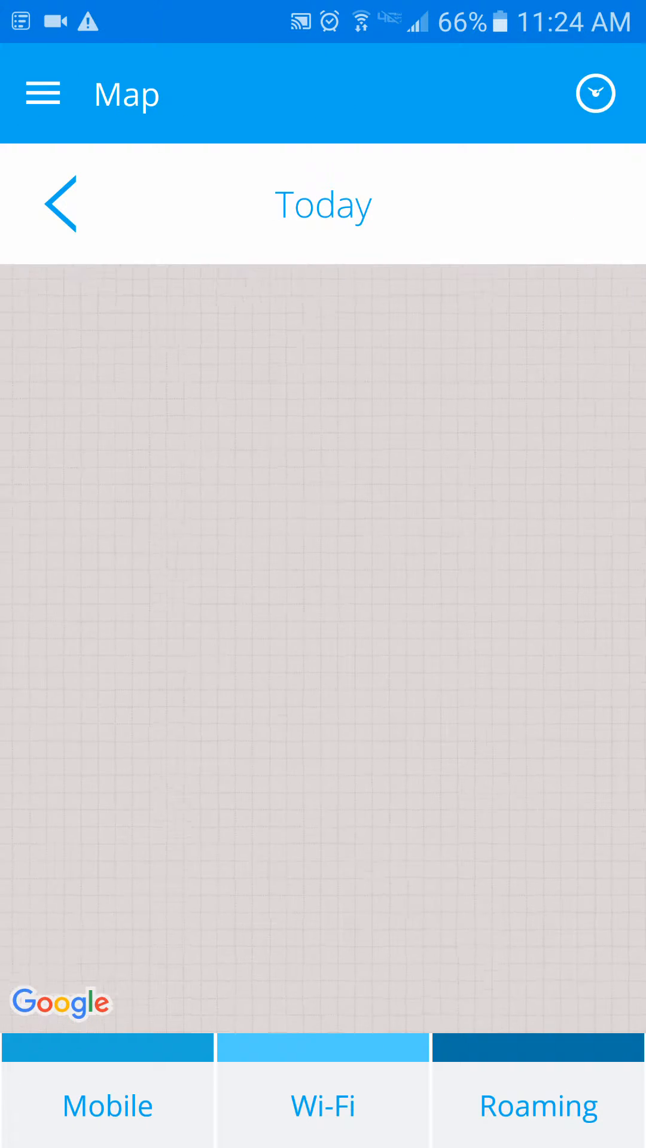
left_click(60, 203)
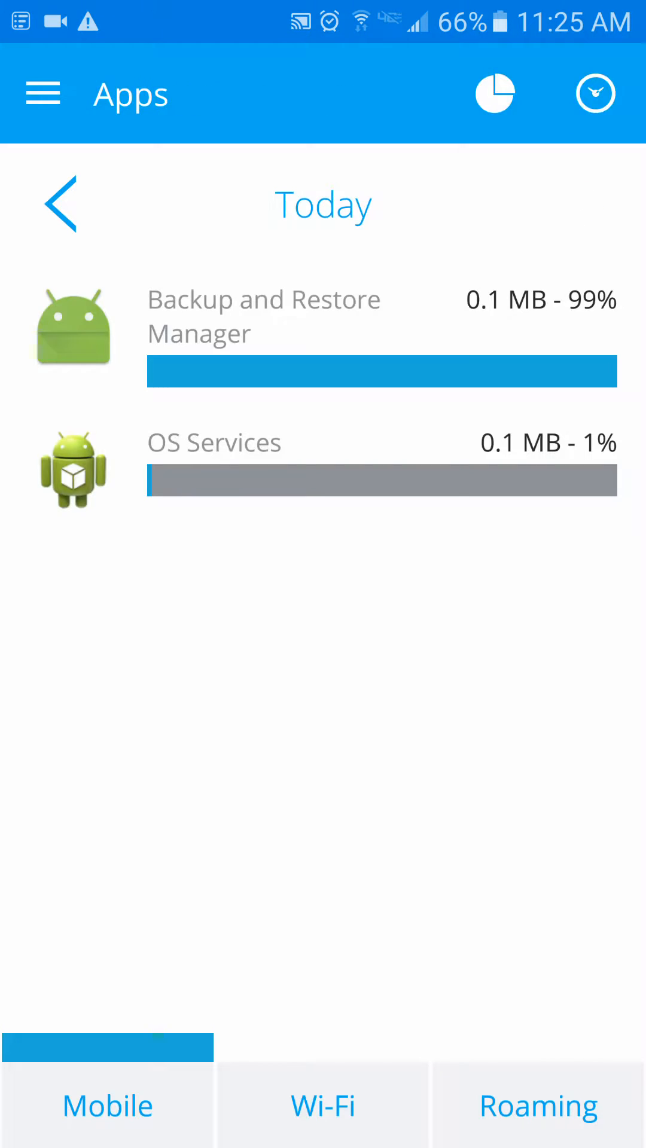
left_click(61, 205)
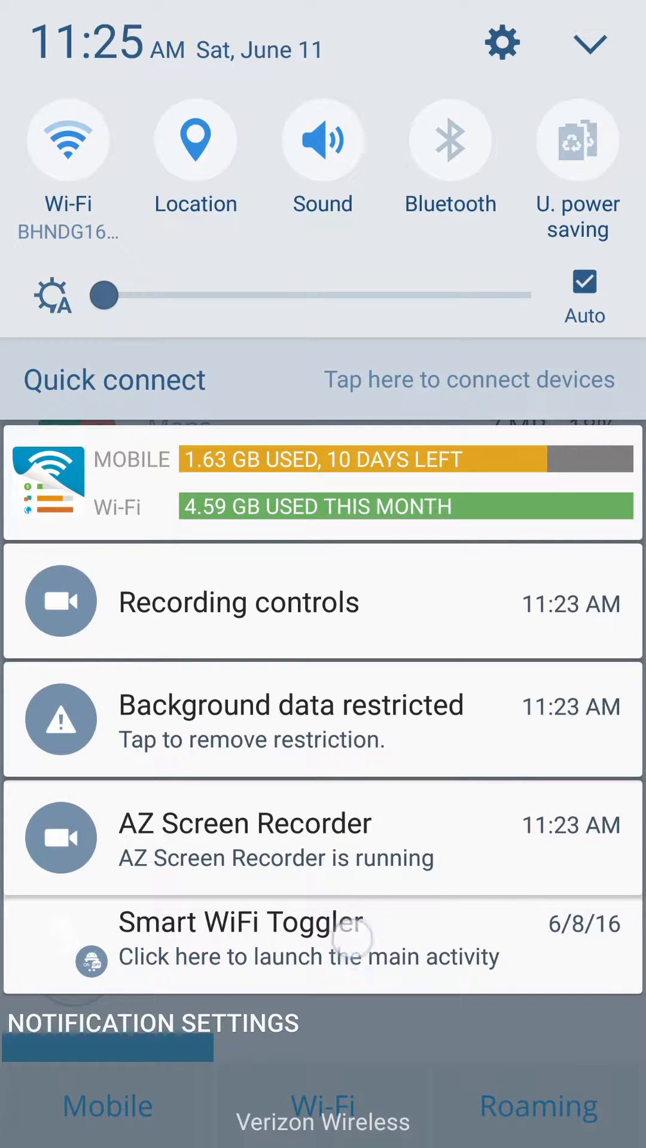
View Smart WiFi Toggler's connection log with enabled, connected and 93 percent efficiency totals.
left_click(311, 944)
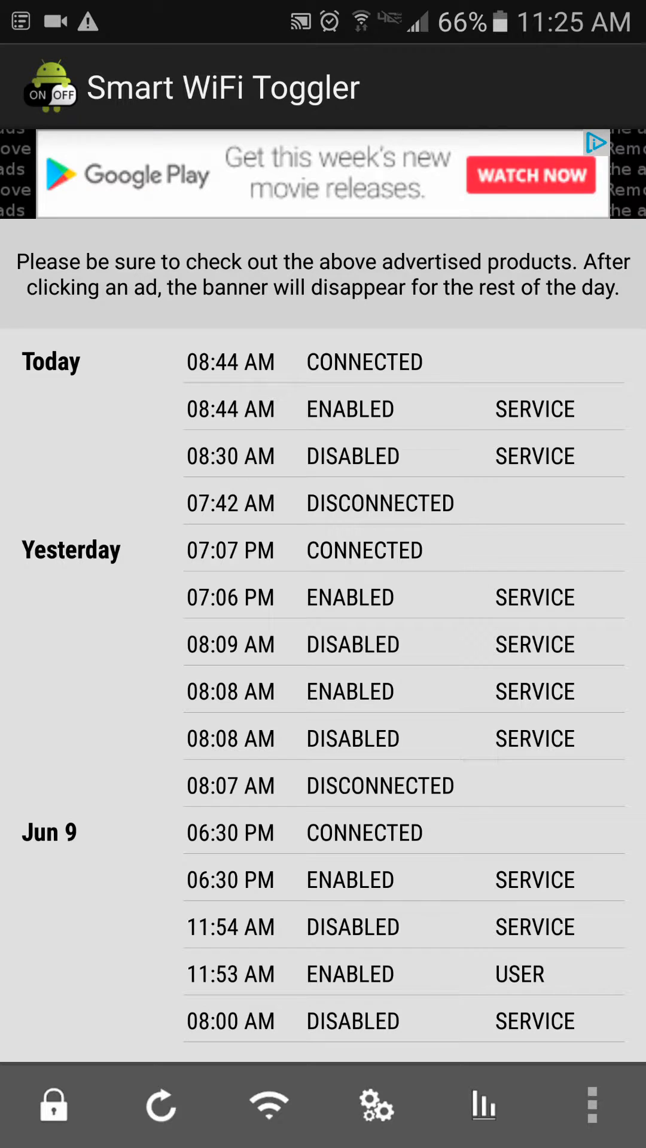
left_click(482, 1104)
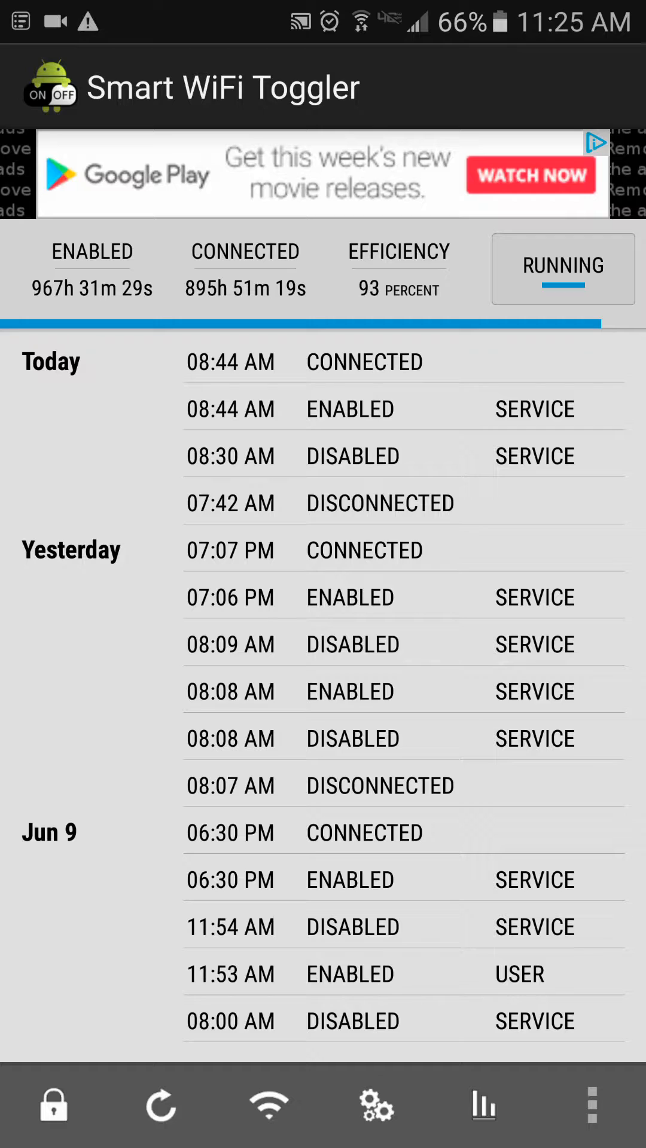